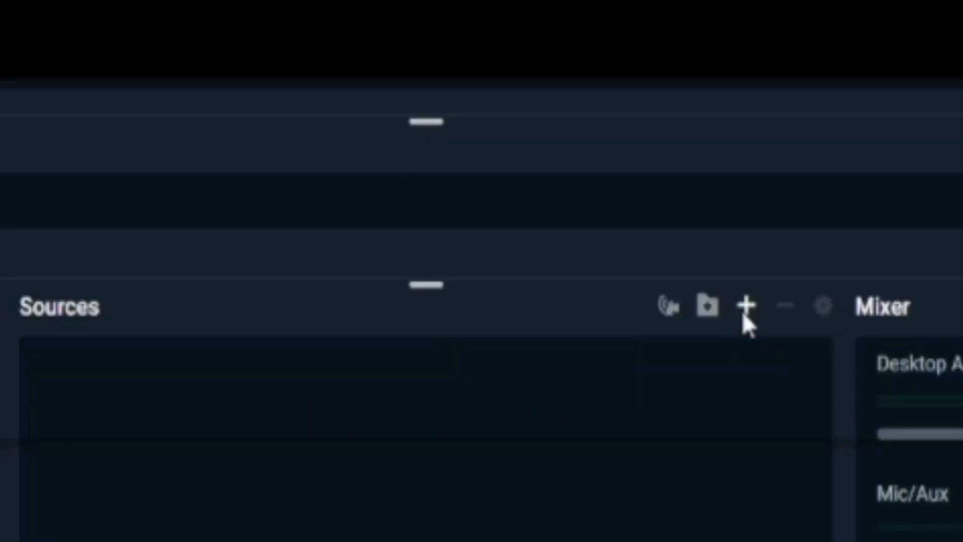
Step: Add a Display Capture source showing the desktop to the new scene
left_click(745, 306)
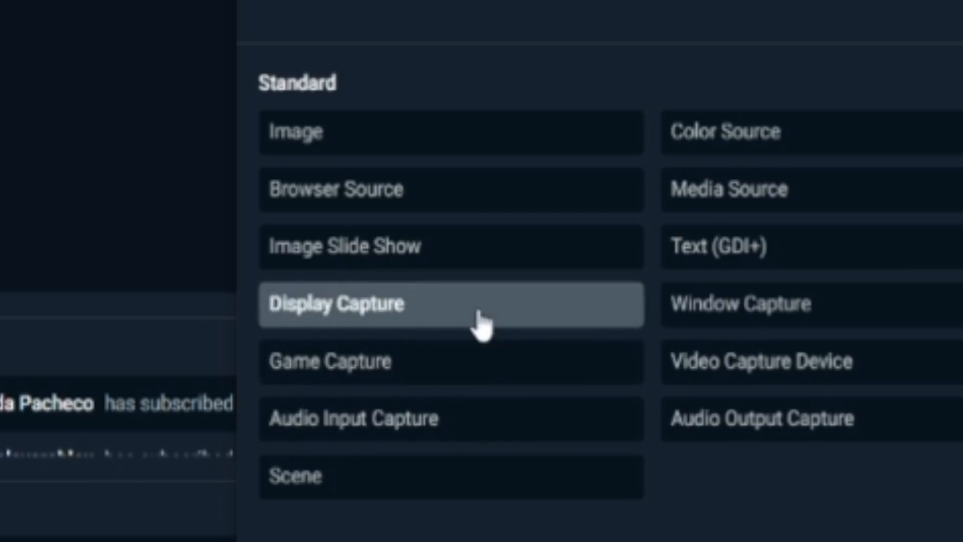
left_click(337, 304)
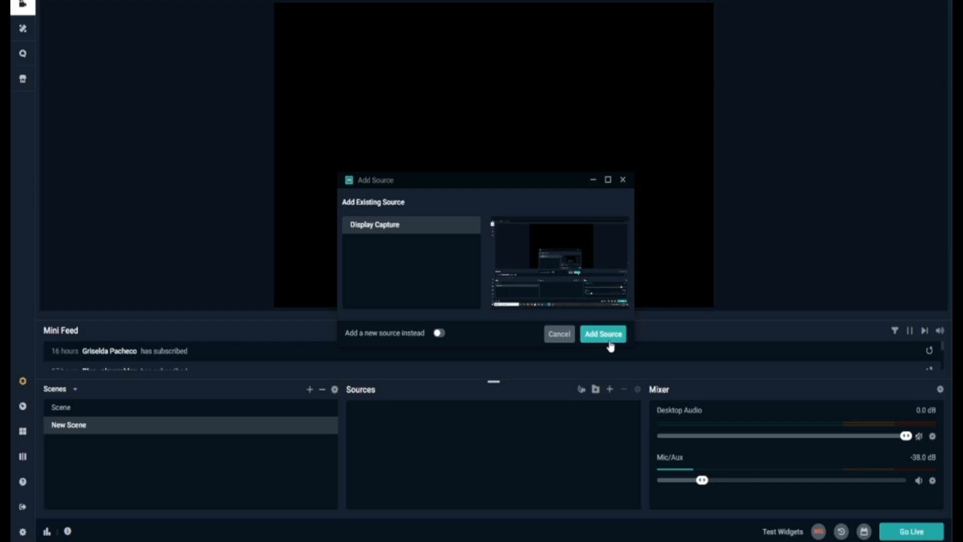
left_click(602, 333)
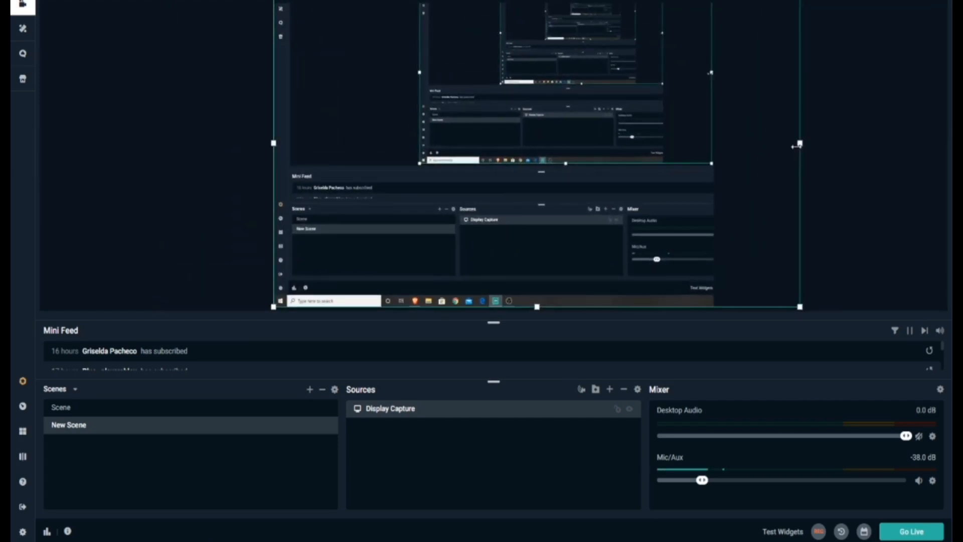
Step: Scale the Display Capture down so it fits the canvas width
left_click_drag(799, 145, 713, 148)
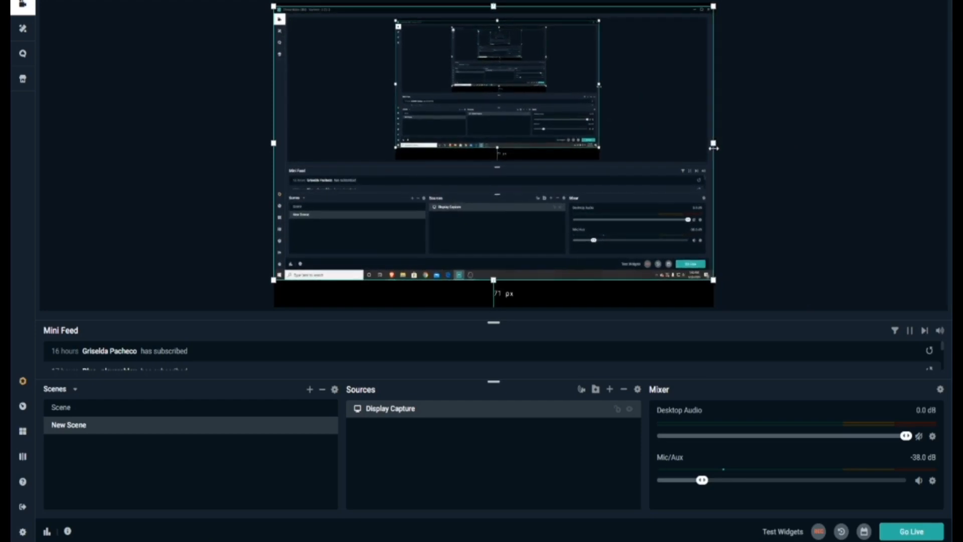
mouse_move(331, 285)
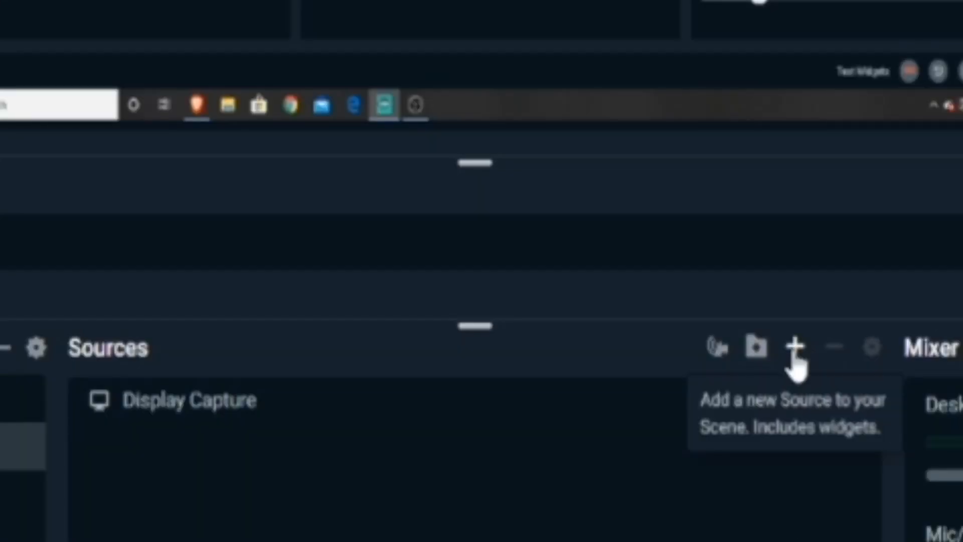
Step: Add an Audio Input Capture source and set its device to the HD Web Camera microphone
left_click(794, 347)
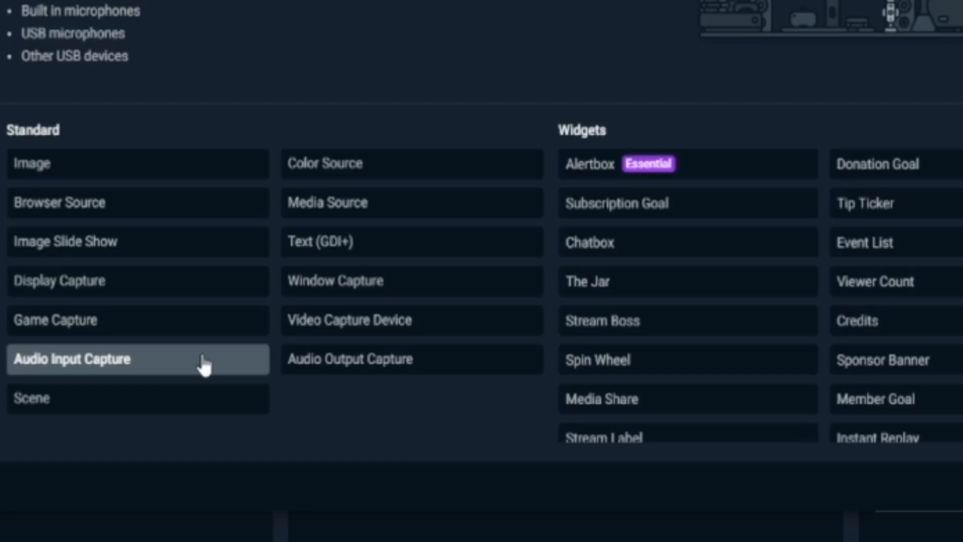
left_click(72, 360)
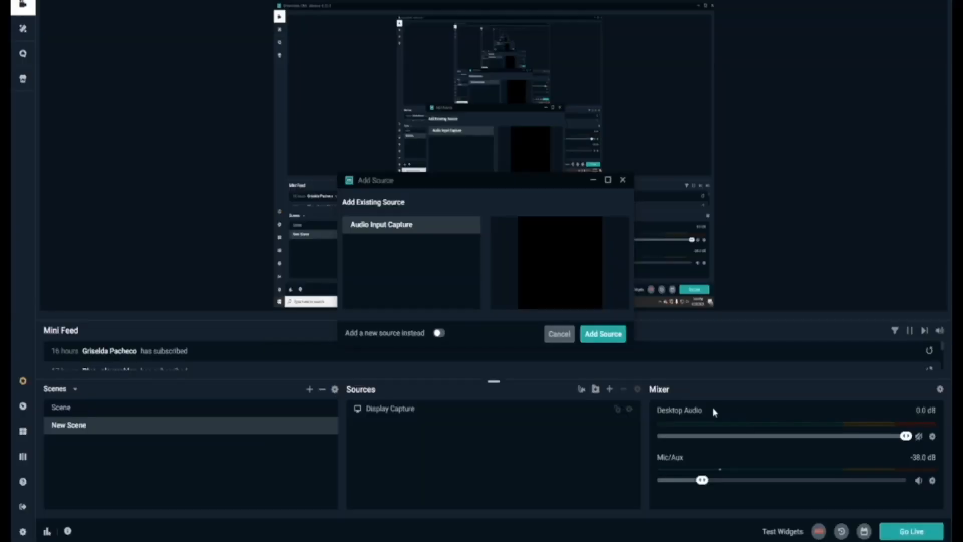
left_click(602, 333)
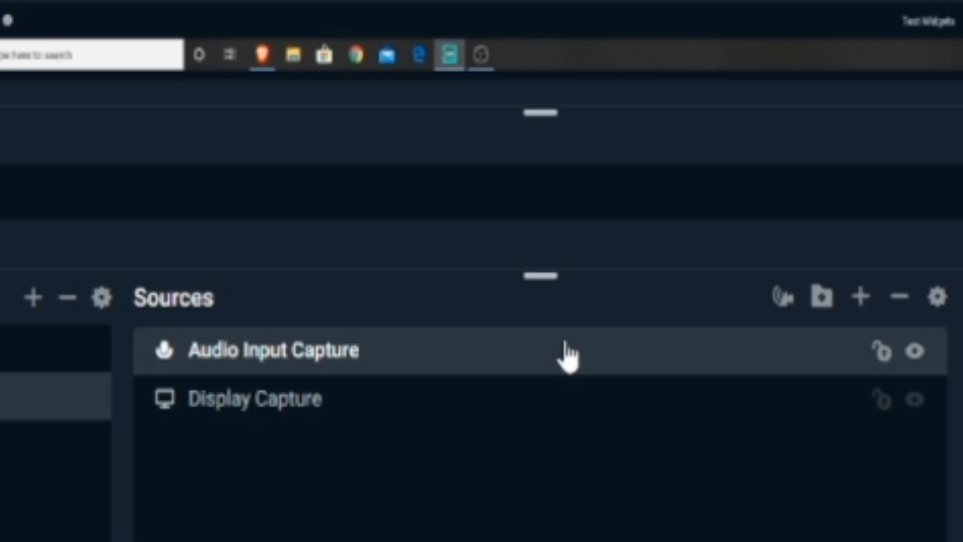
double_click(272, 349)
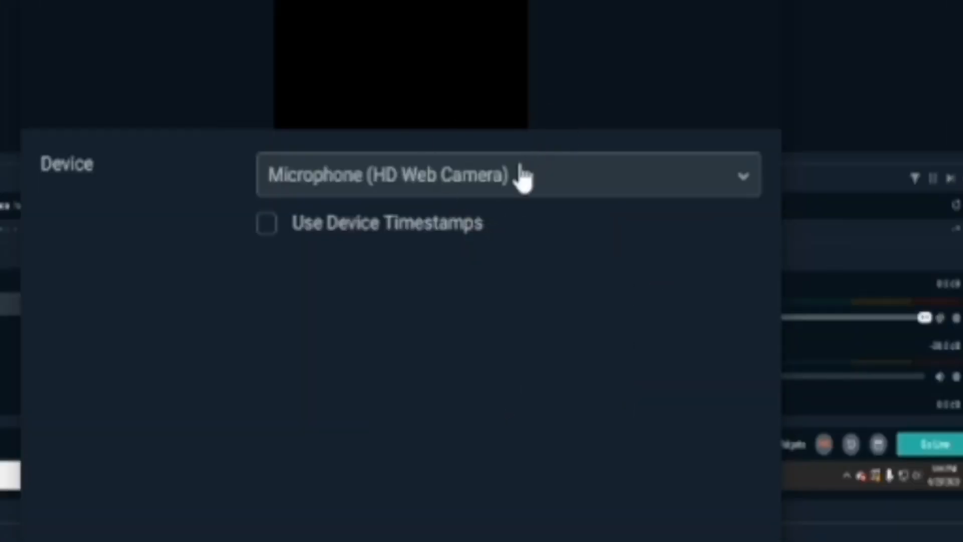
left_click(506, 174)
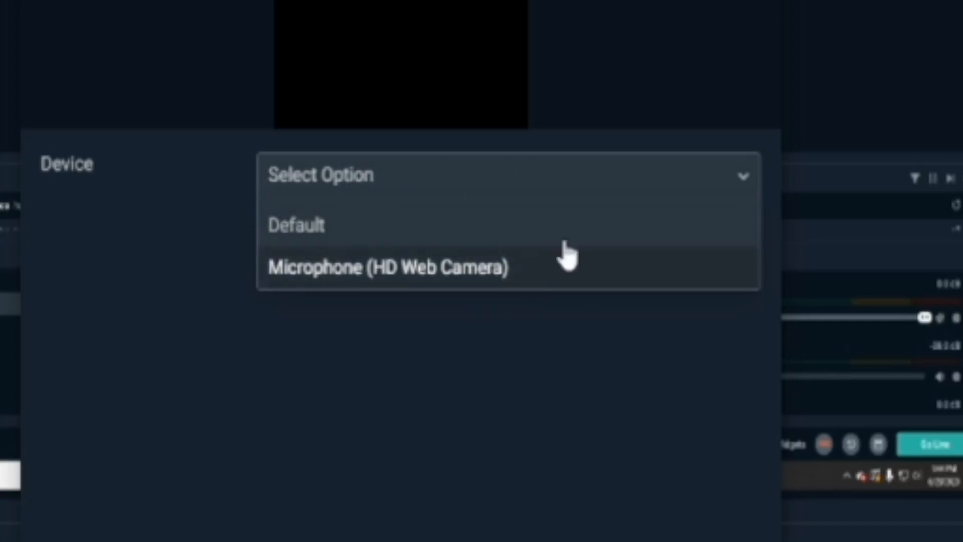
mouse_move(694, 261)
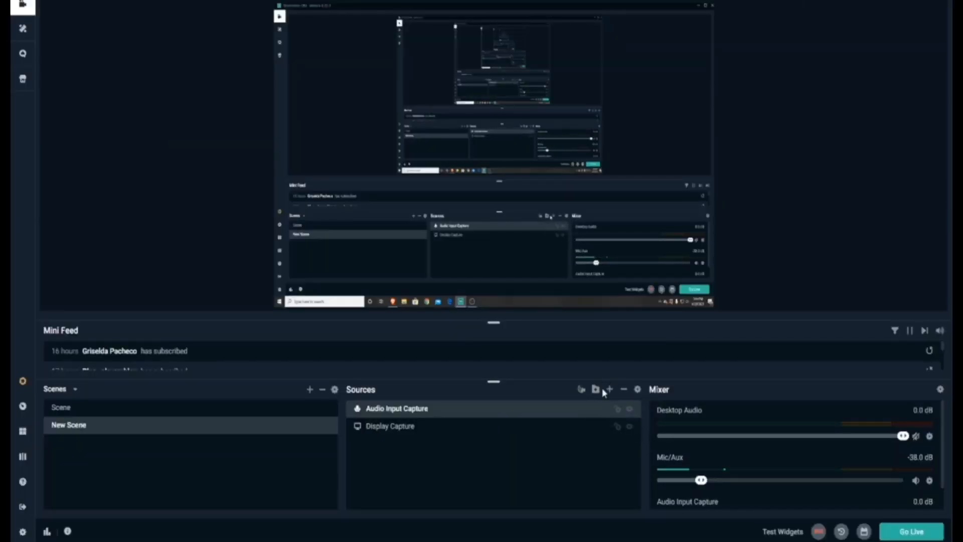
mouse_move(609, 389)
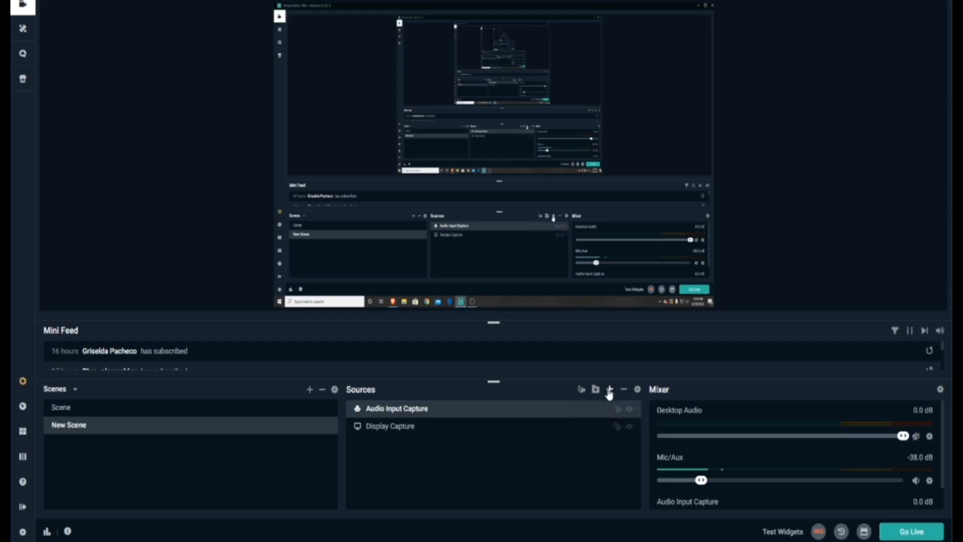
Step: Add a Video Capture Device source using the HD Web Camera to show the webcam feed
left_click(609, 389)
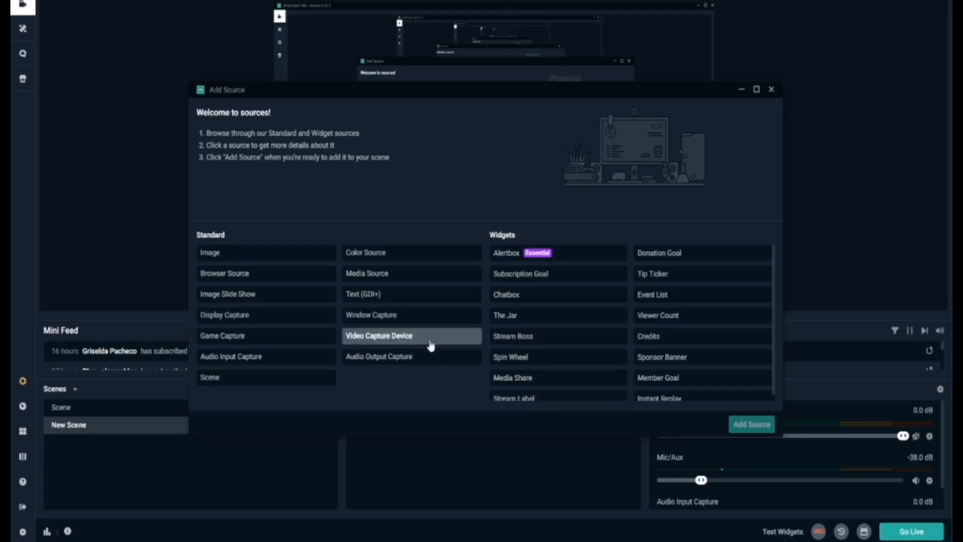
left_click(379, 335)
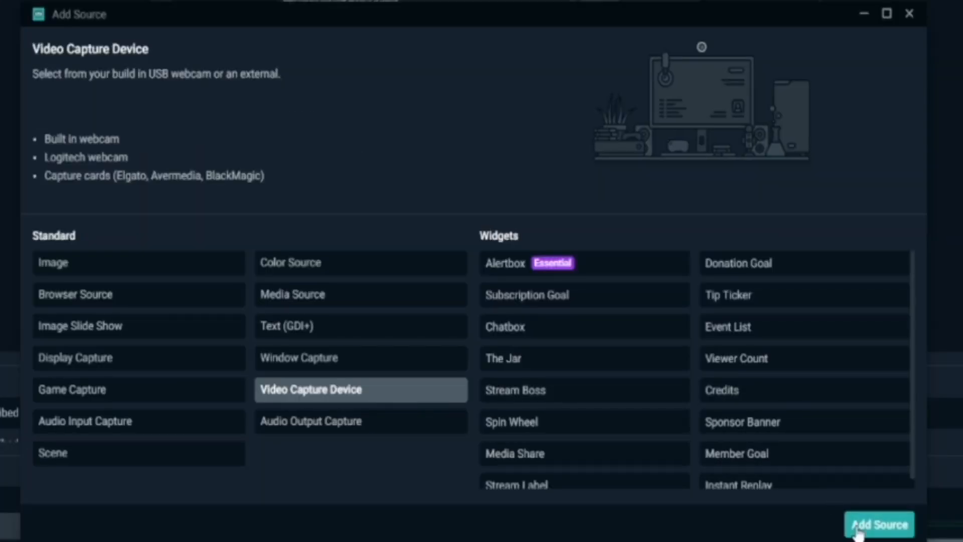
left_click(879, 524)
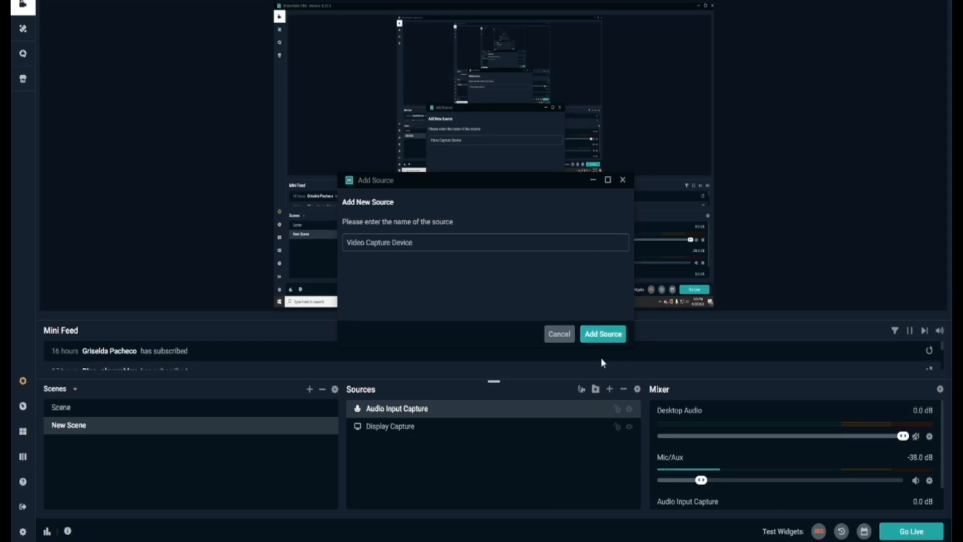
left_click(602, 334)
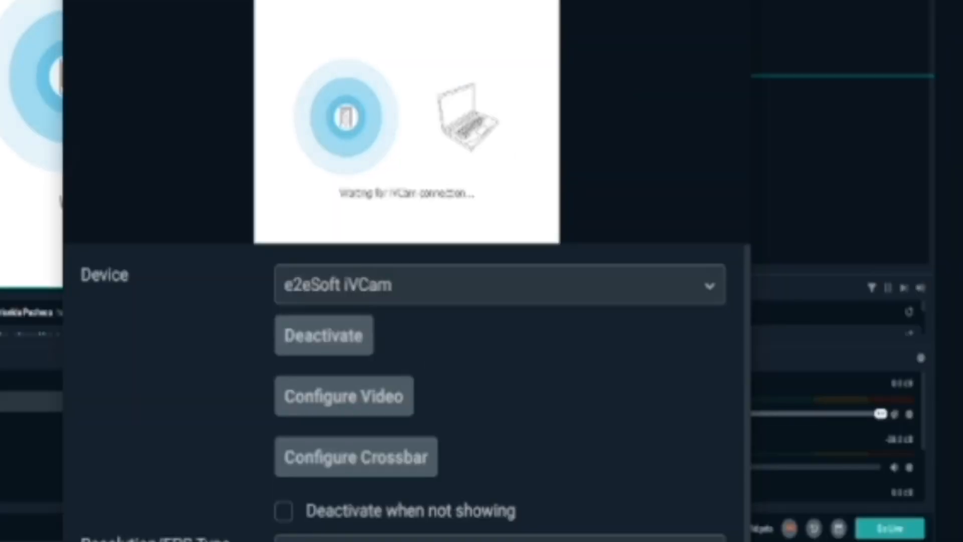
left_click(500, 284)
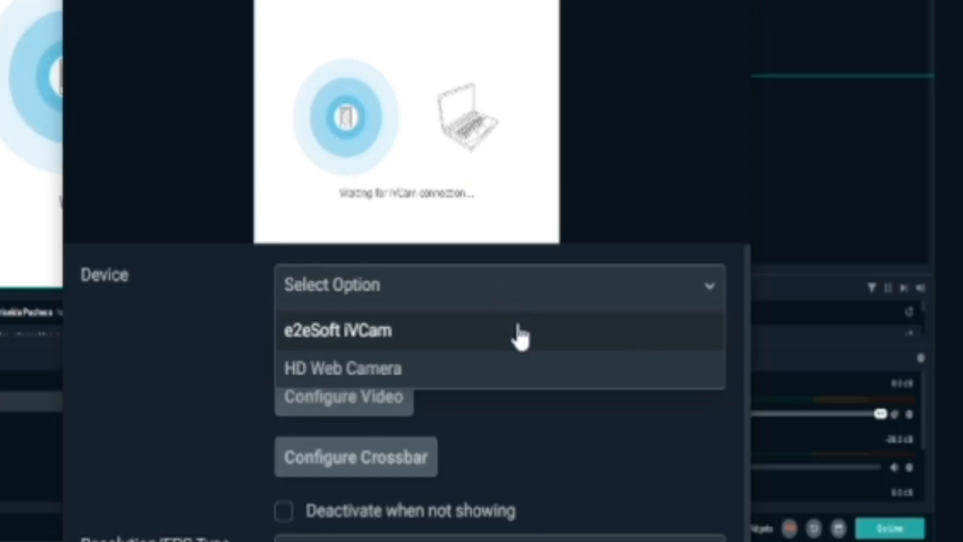
mouse_move(538, 378)
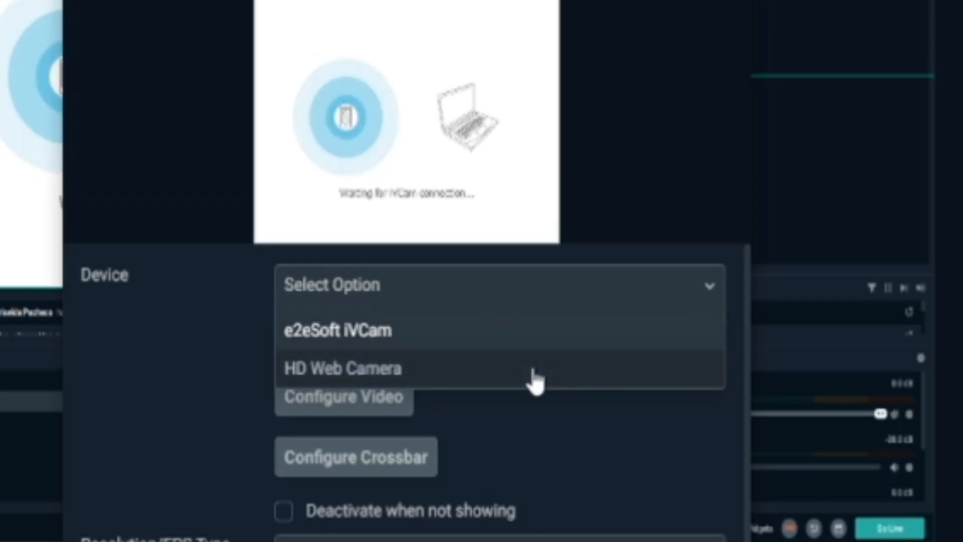
left_click(341, 368)
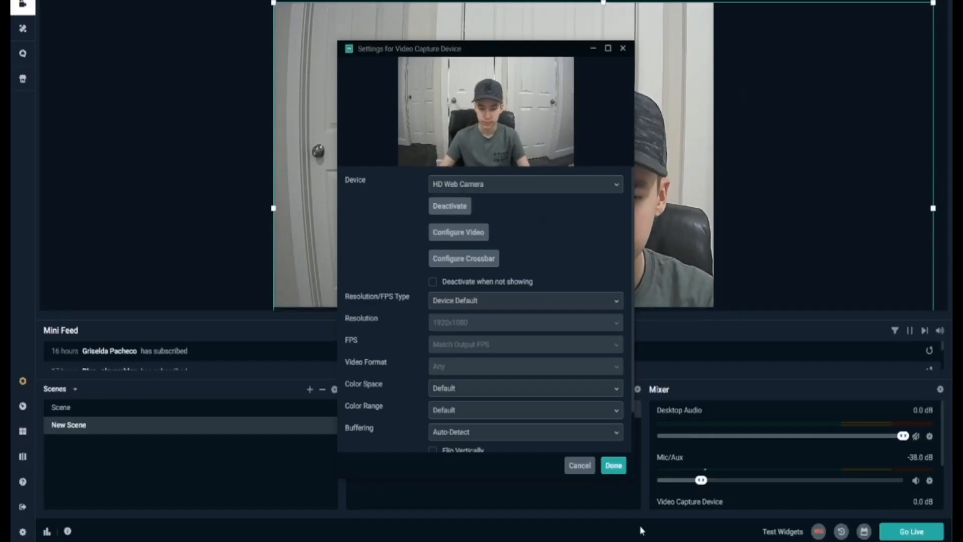
left_click(612, 464)
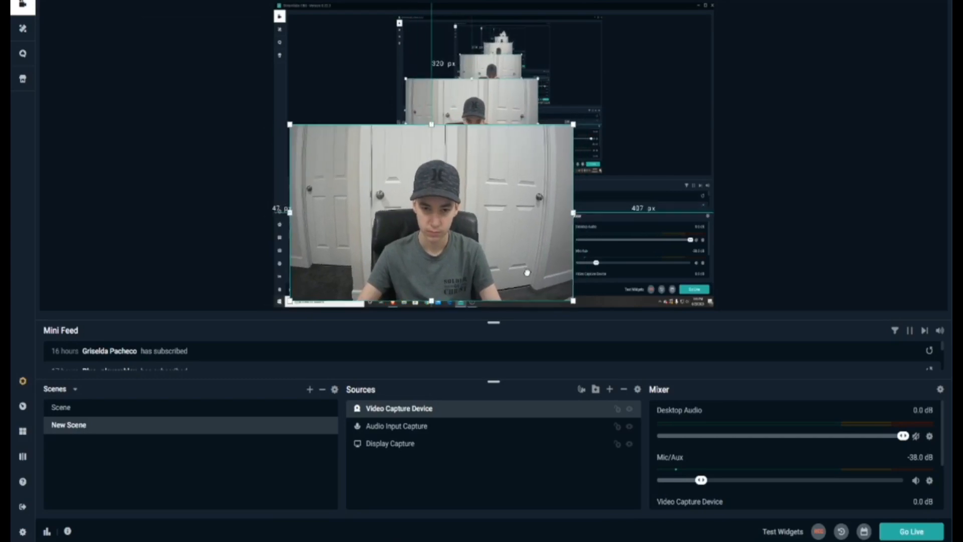
Step: Shrink the webcam image into a small overlay on top of the screen capture
left_click_drag(573, 301, 556, 305)
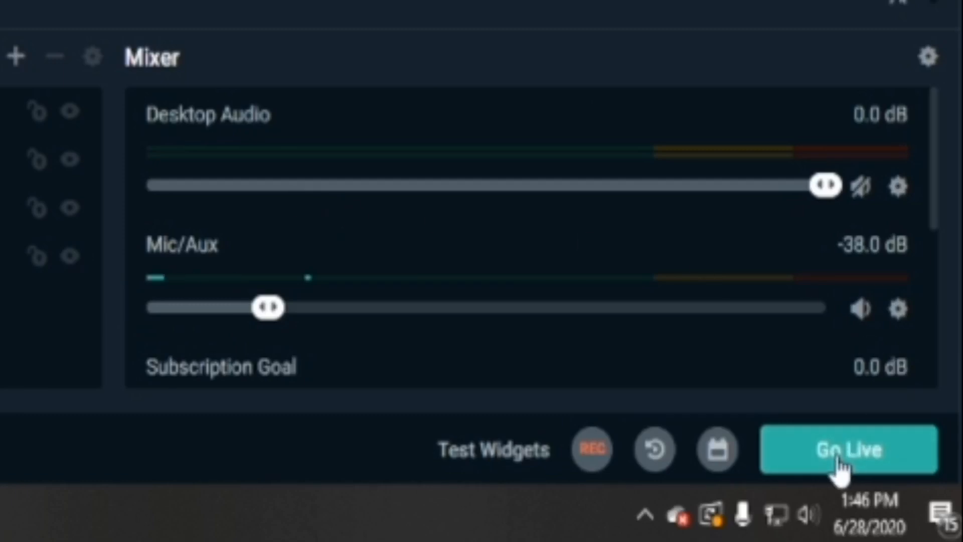
Step: Go Live to bring up stream info titled 'Roblox SkyBlocks Money Bag Giveaway Live Now'
left_click(848, 450)
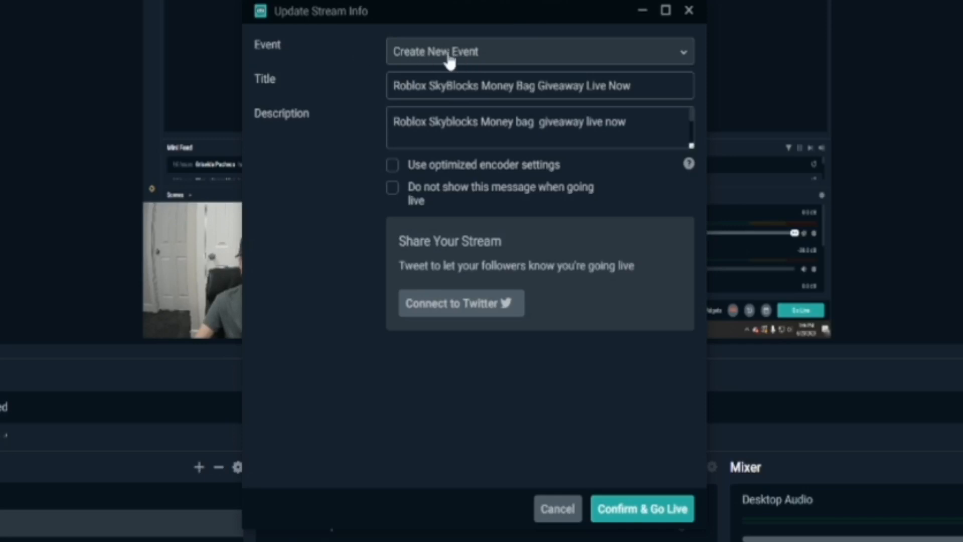
mouse_move(540, 61)
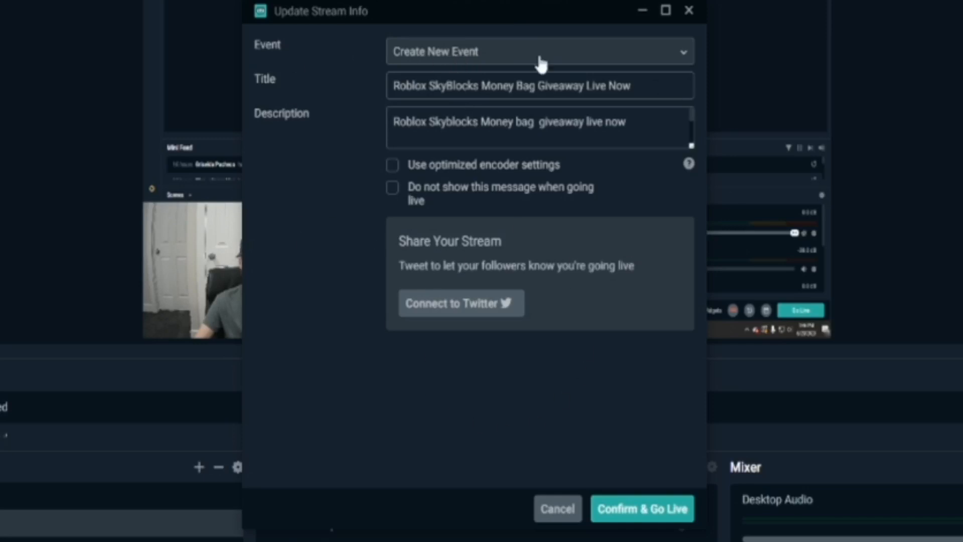